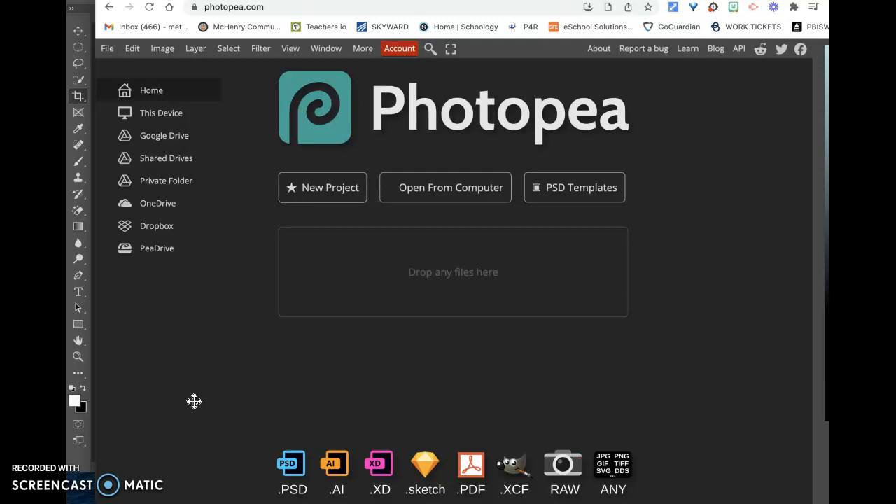
mouse_move(301, 347)
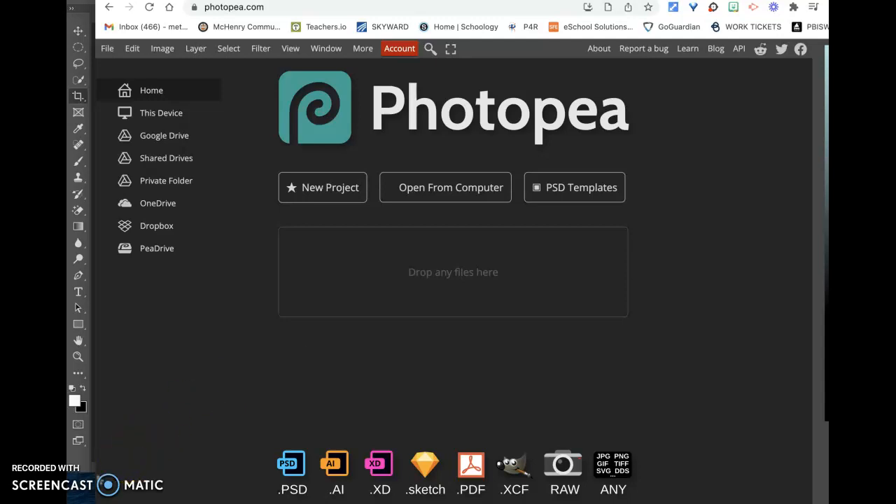
mouse_move(202, 365)
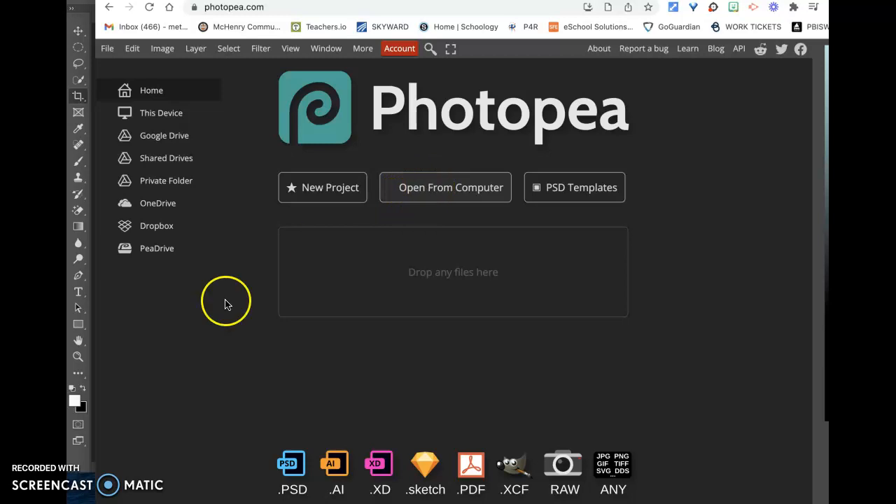
Step: Load the Lady Gaga profile screenshot as the Background layer of a new document
left_click(451, 188)
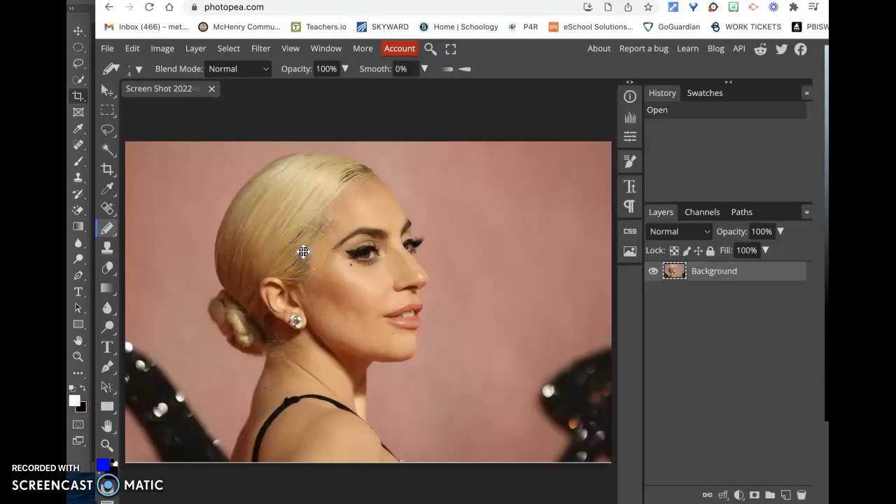
mouse_move(395, 154)
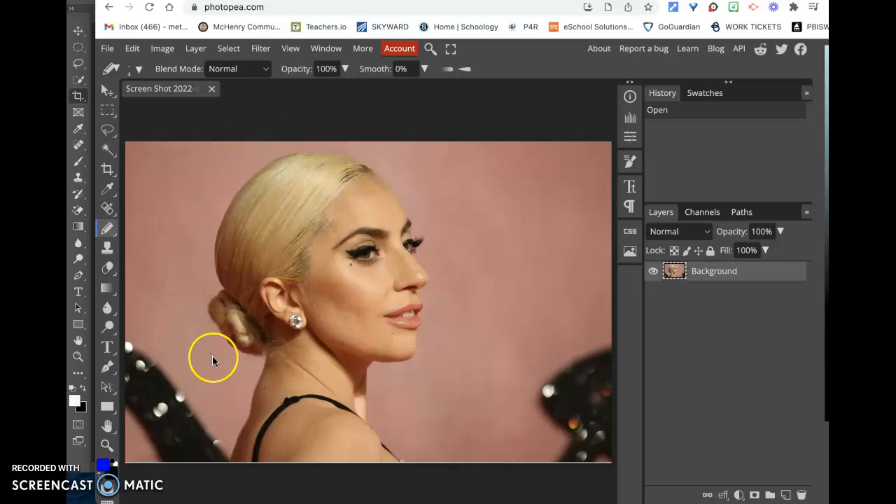
mouse_move(287, 395)
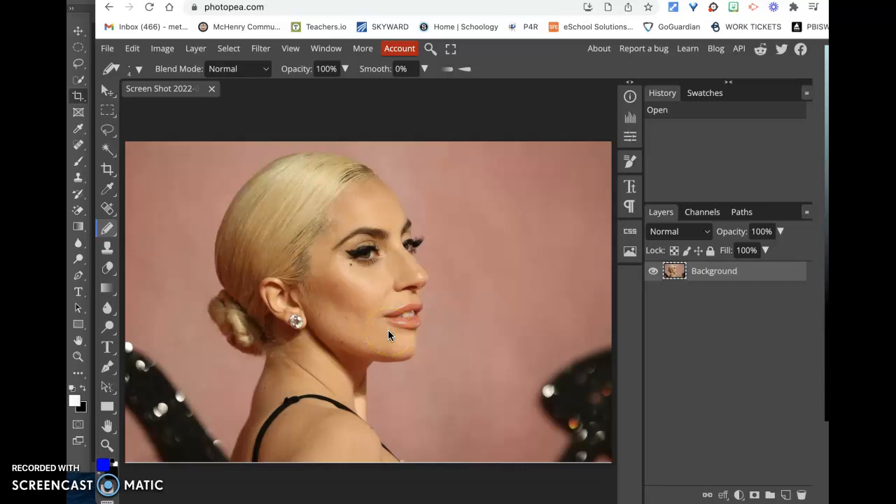
mouse_move(395, 311)
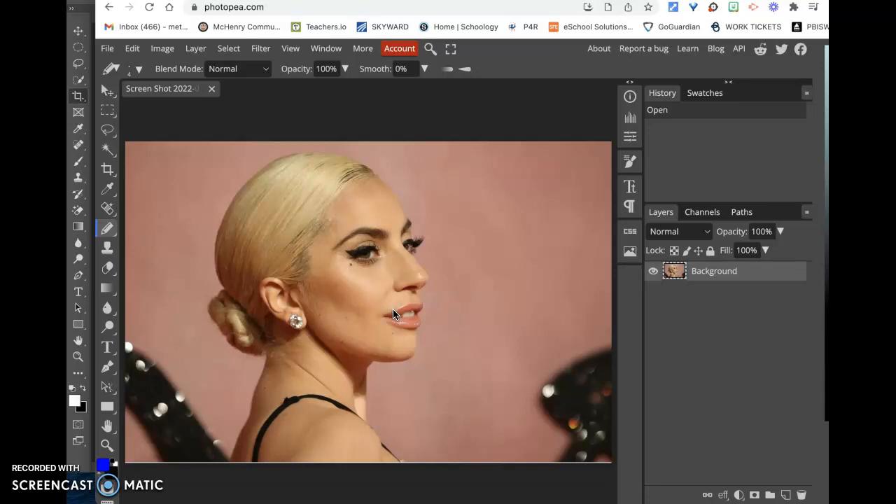
mouse_move(274, 250)
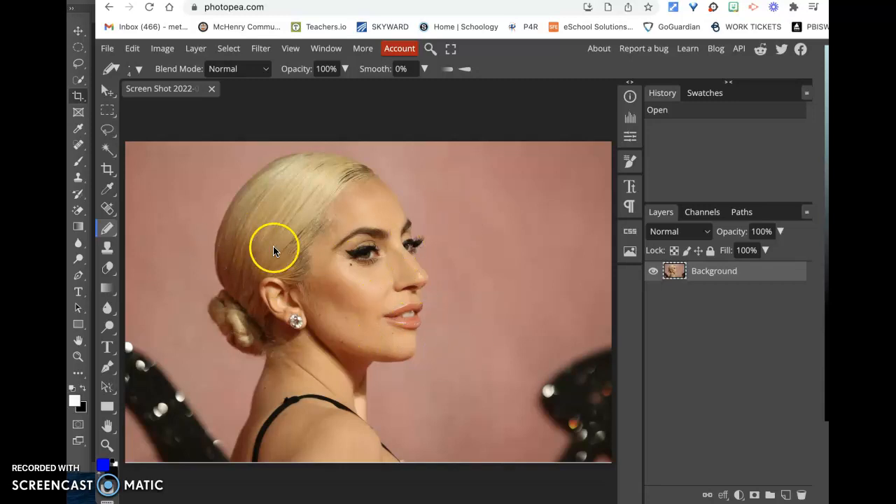
mouse_move(713, 381)
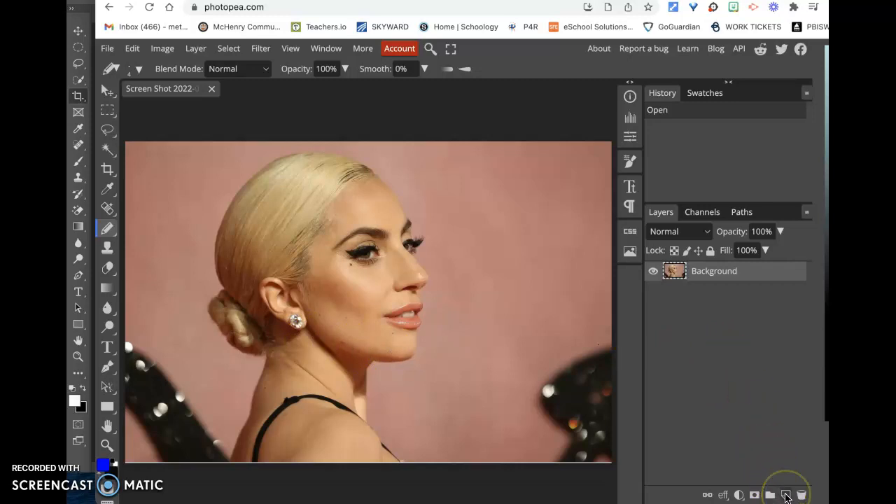
Step: Add an empty Layer 1 above the photo and switch from the brush to the Pencil tool
left_click(787, 496)
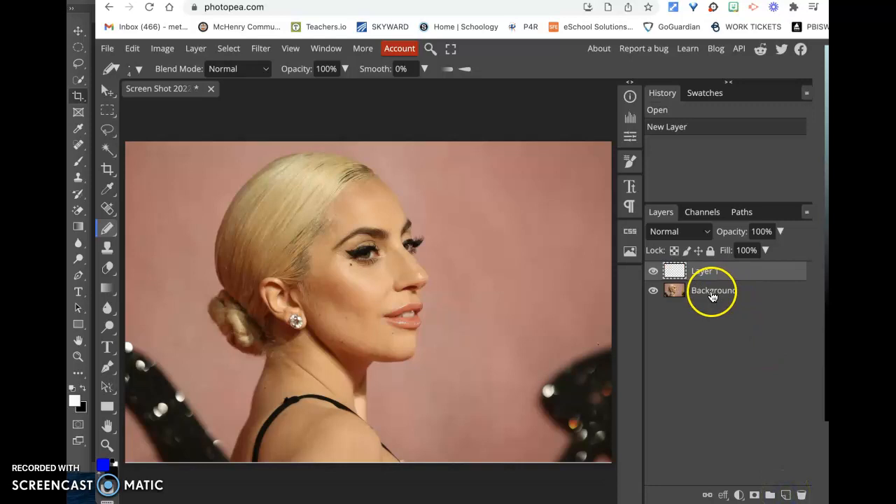
left_click(652, 290)
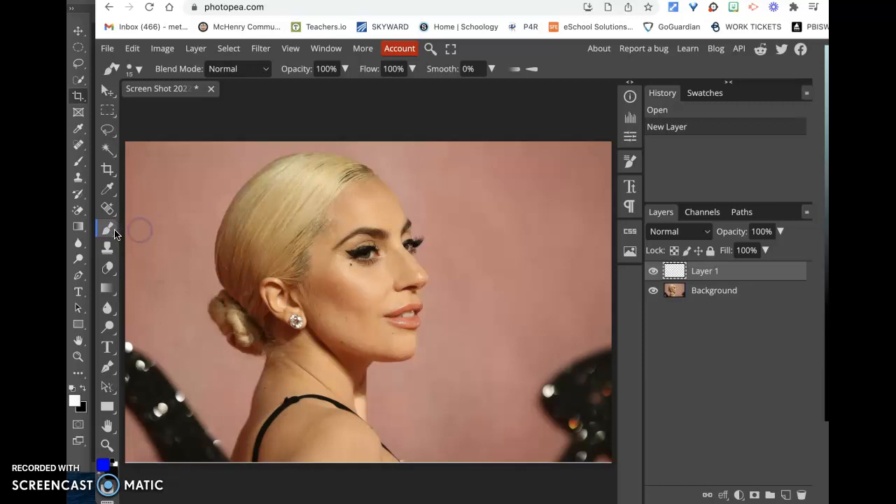
left_click(106, 230)
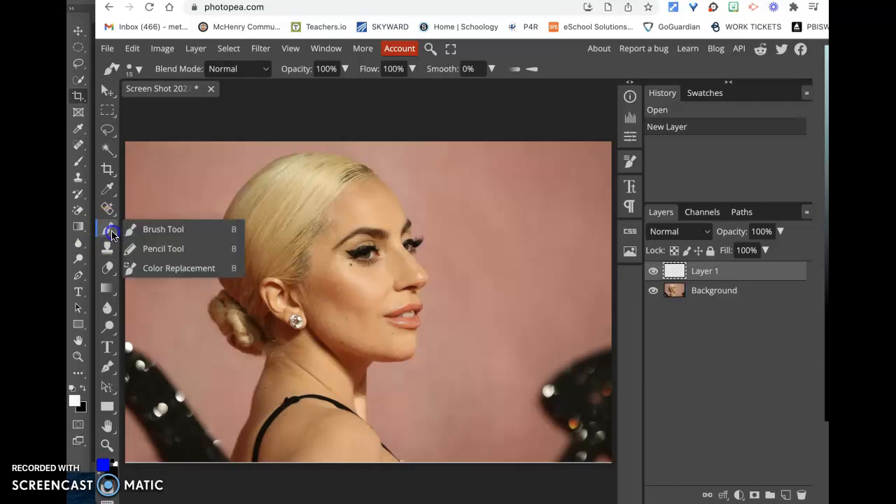
mouse_move(151, 250)
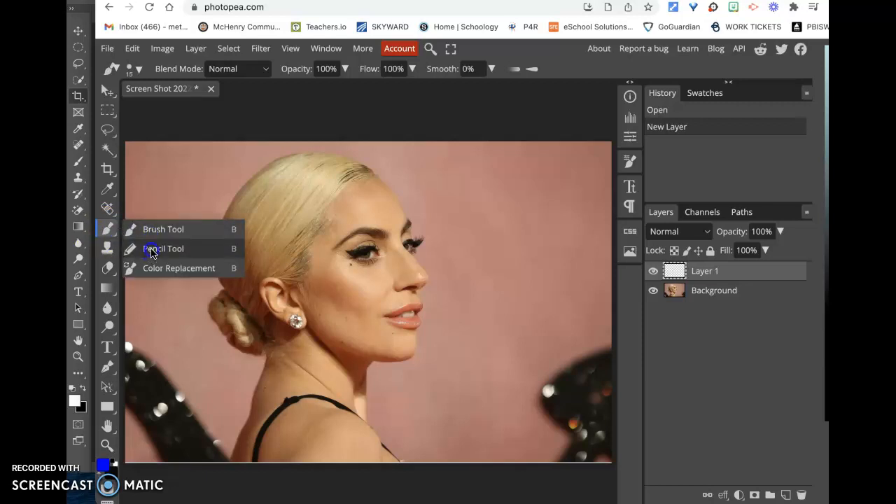
left_click(162, 250)
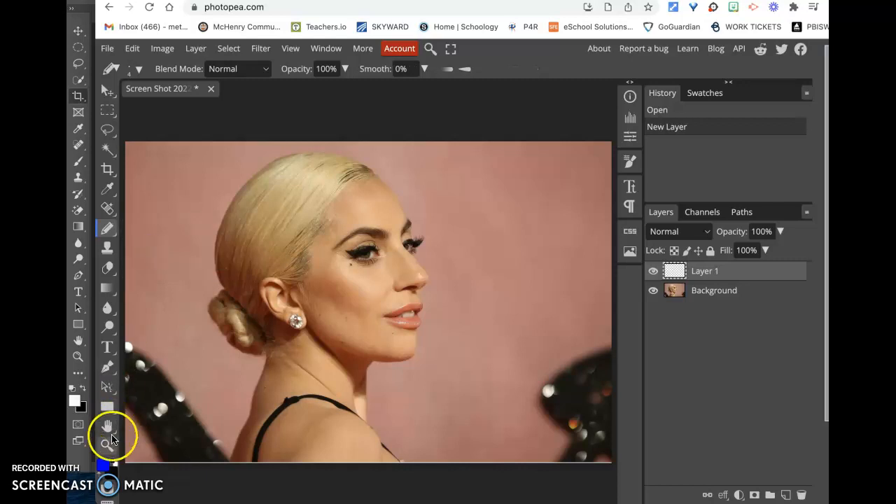
Step: Choose pure blue #0000ff as the foreground drawing colour in the Color Picker
left_click(79, 400)
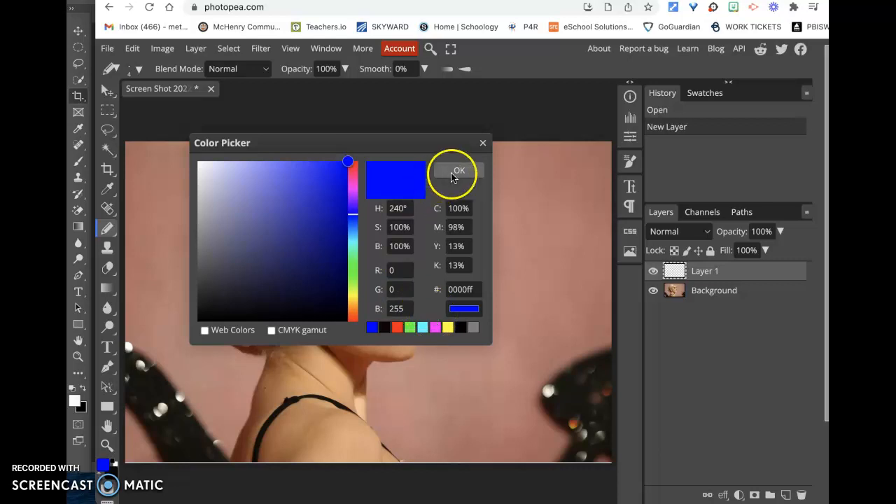
left_click(459, 170)
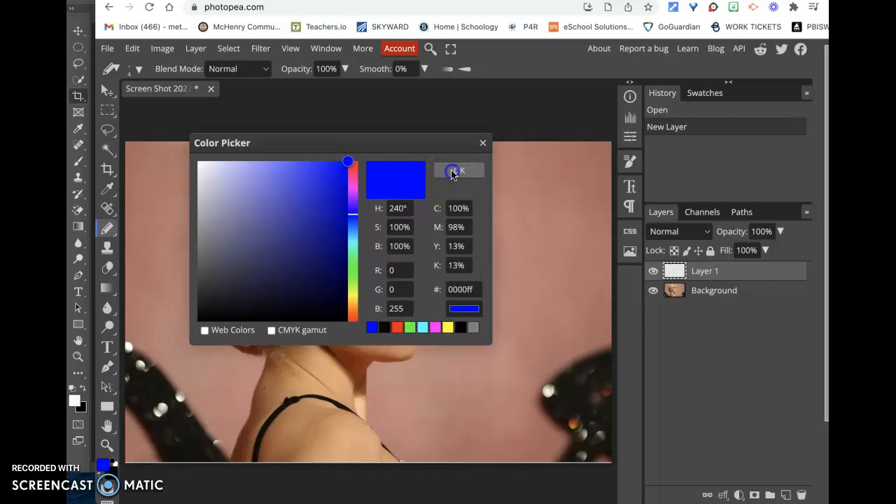
left_click(460, 171)
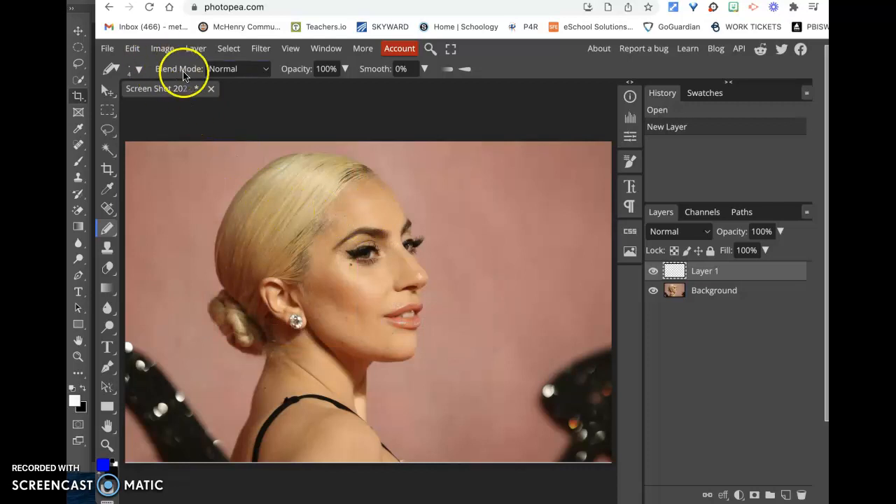
mouse_move(153, 77)
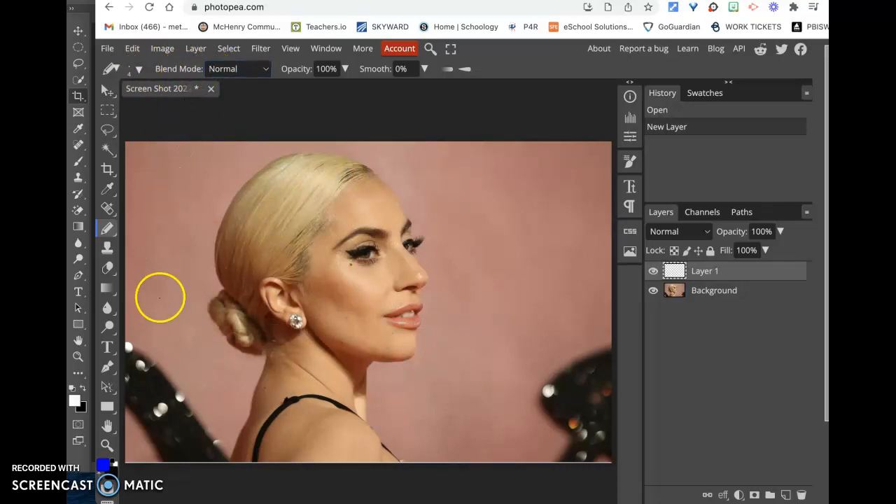
mouse_move(266, 73)
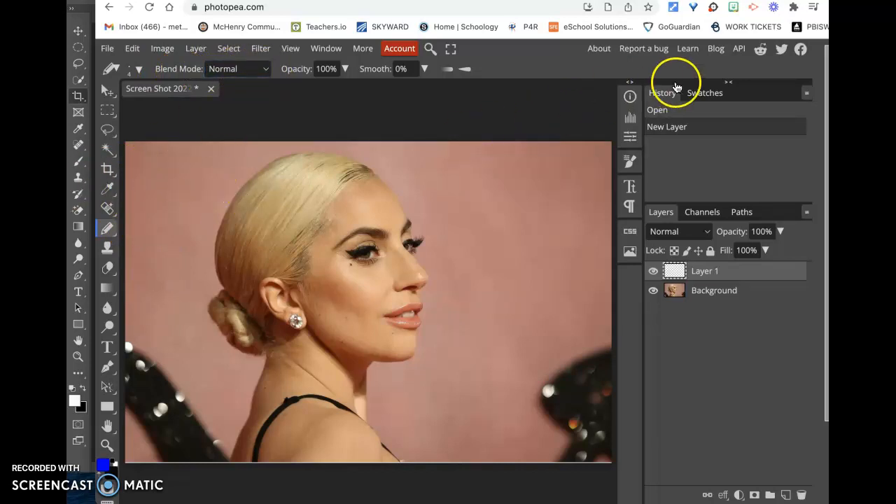
mouse_move(255, 386)
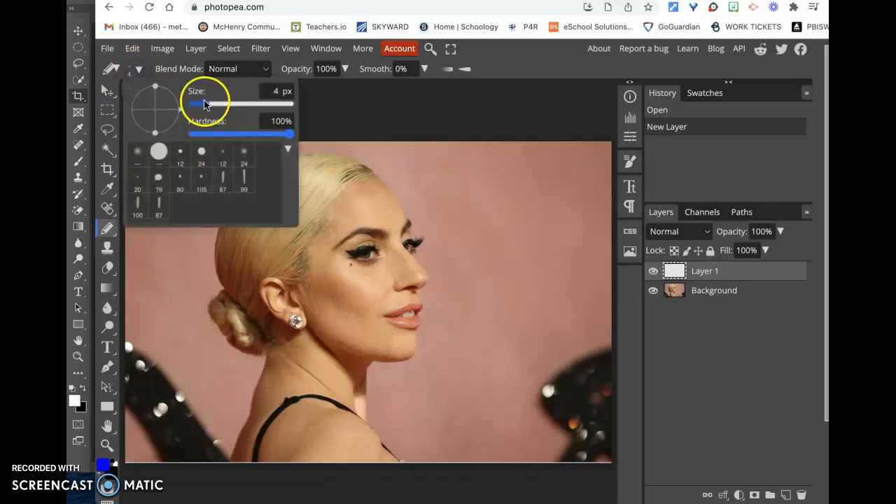
Step: Shrink the pencil tip to a 4 px hard brush
left_click_drag(202, 104, 208, 103)
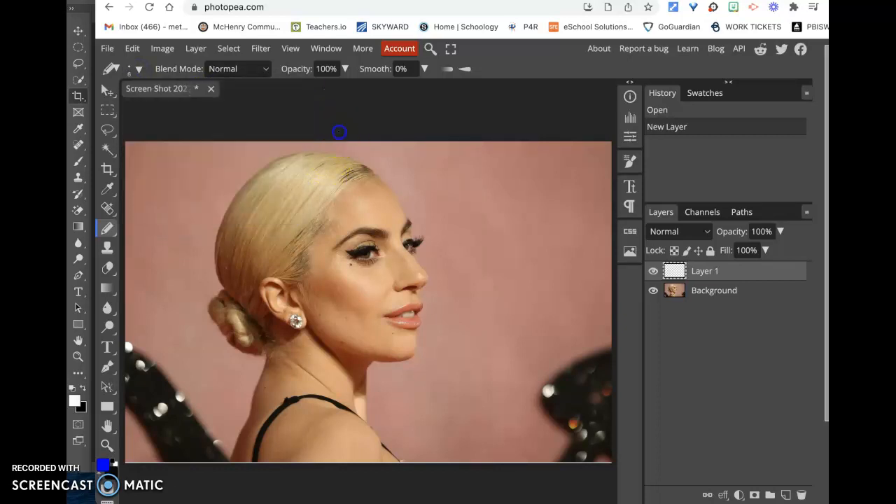
Step: Trace the hair bun and the back of the head in blue pencil on Layer 1
left_click(367, 273)
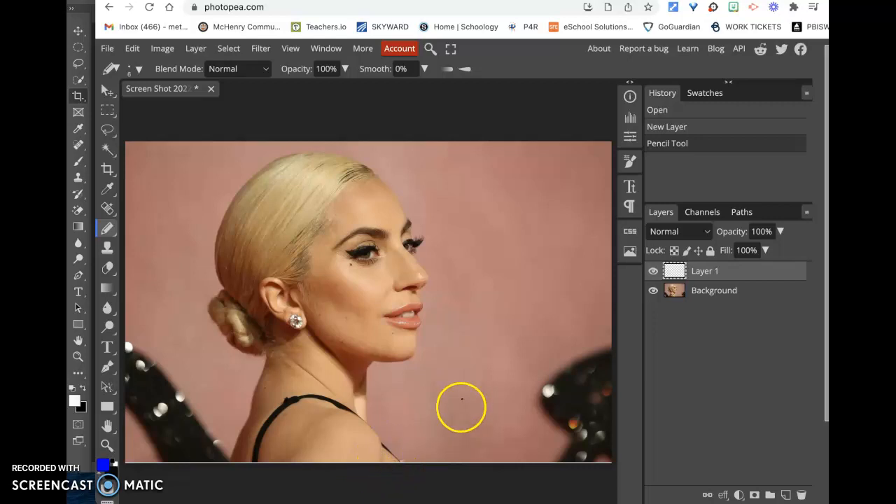
mouse_move(413, 397)
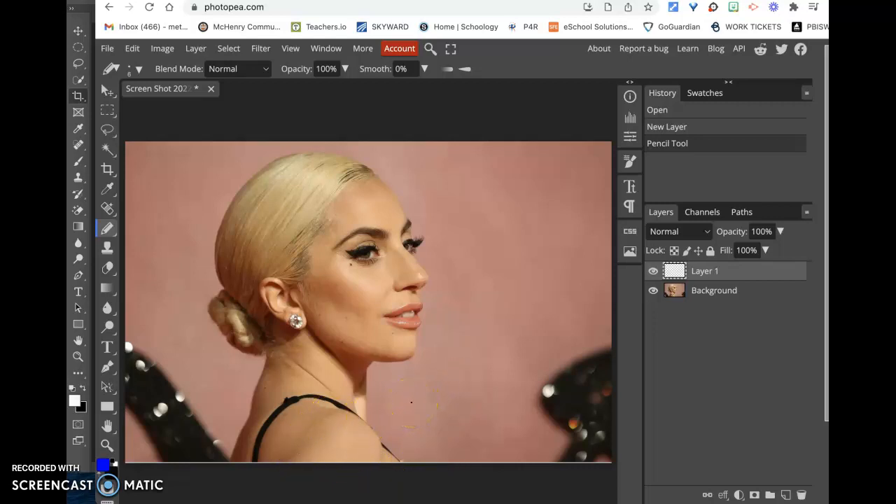
mouse_move(314, 358)
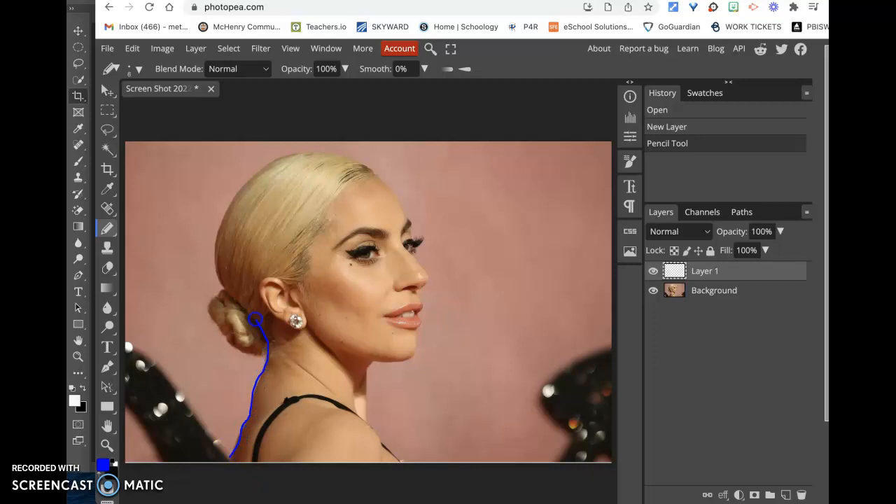
left_click_drag(255, 320, 224, 294)
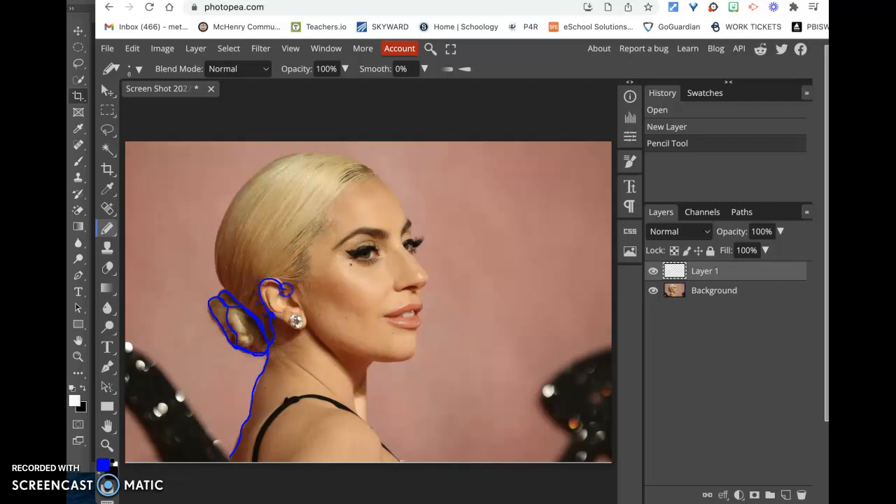
left_click_drag(280, 287, 297, 343)
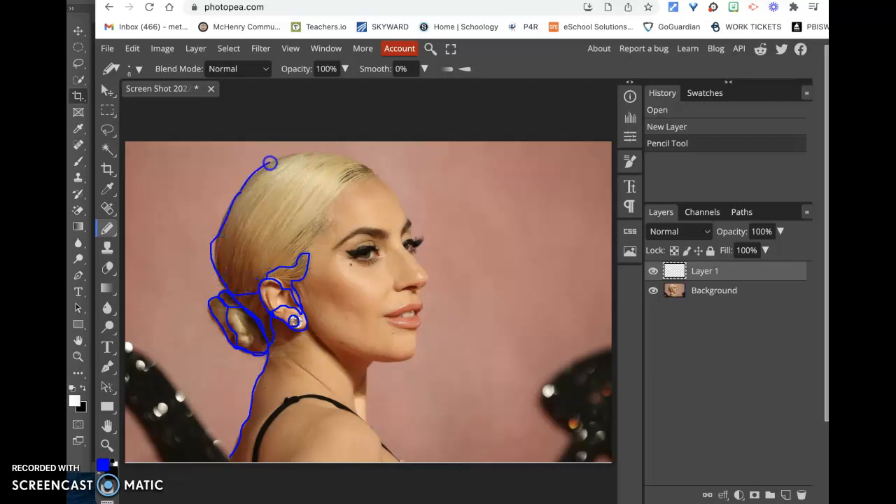
left_click(376, 171)
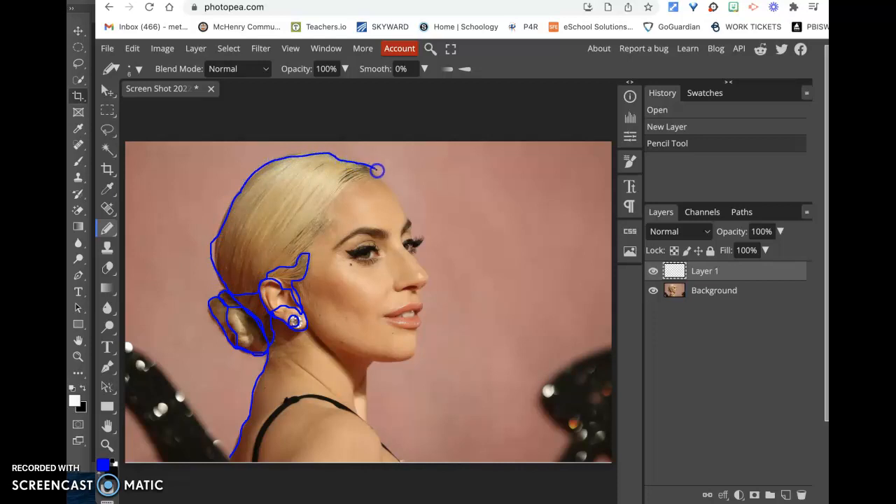
Step: Carry the contour across the brow line, around the eye and through the lashes
left_click_drag(377, 171, 305, 265)
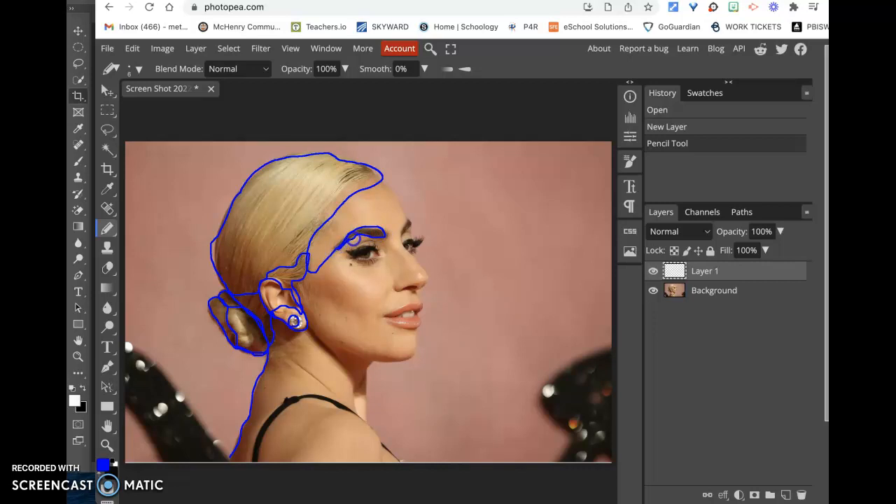
left_click_drag(350, 235, 392, 236)
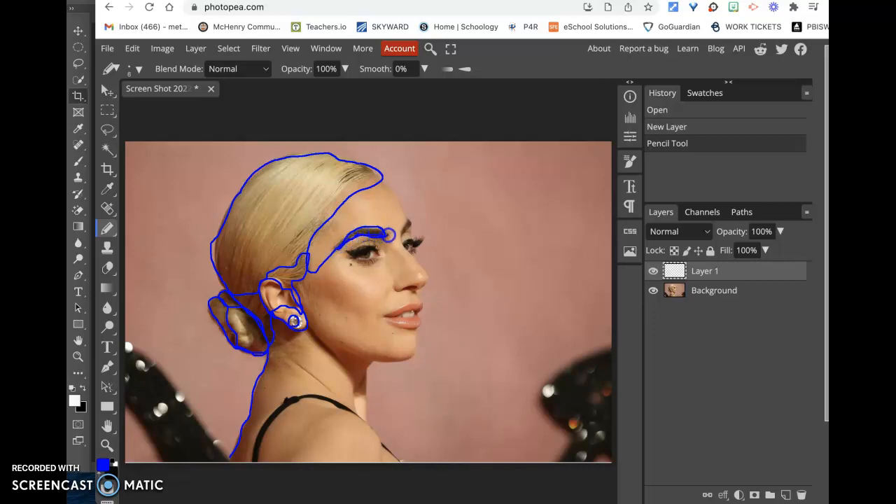
left_click_drag(390, 231, 361, 259)
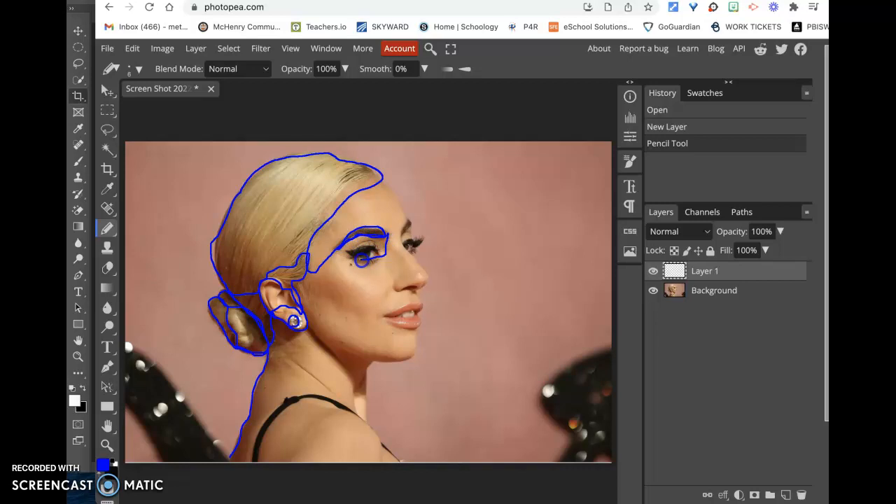
left_click_drag(350, 252, 371, 264)
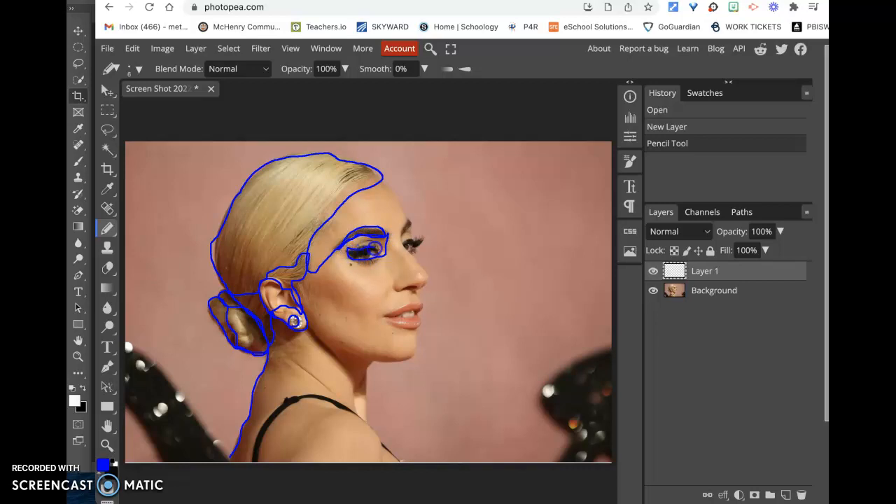
left_click(364, 252)
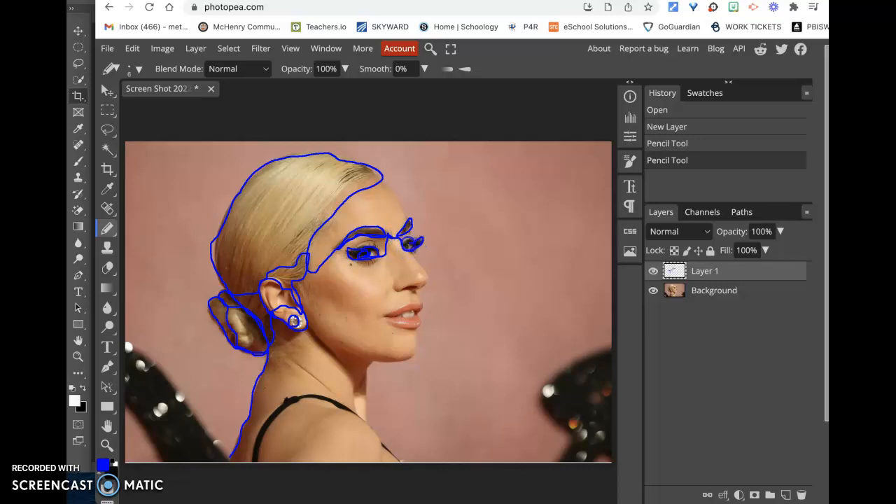
Step: Trace the nose, lips, chin and jawline down to the neck
left_click_drag(409, 241, 432, 279)
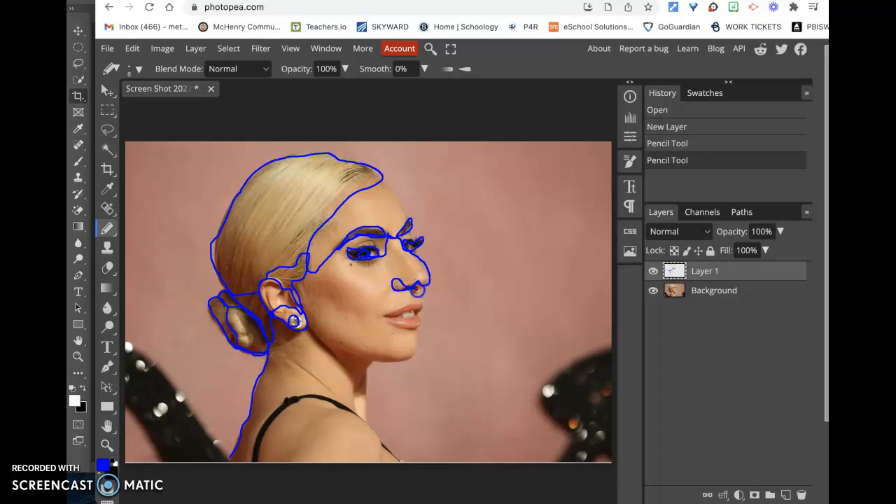
left_click_drag(413, 288, 413, 311)
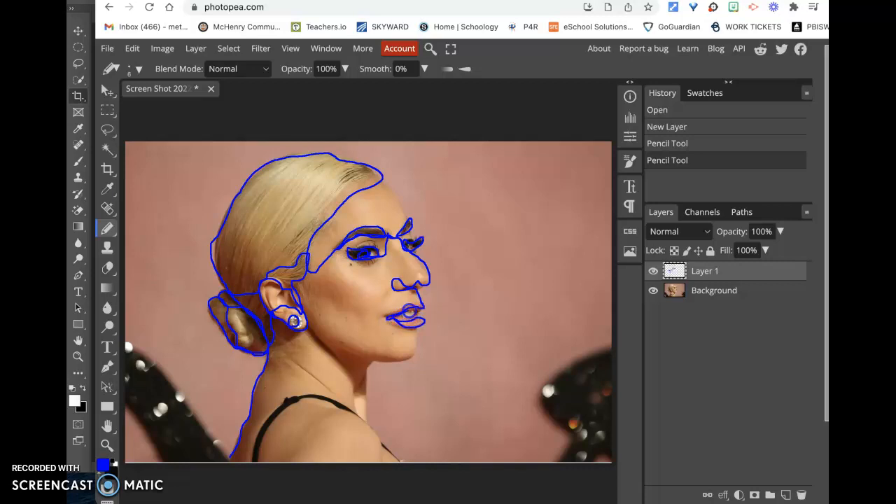
left_click(413, 308)
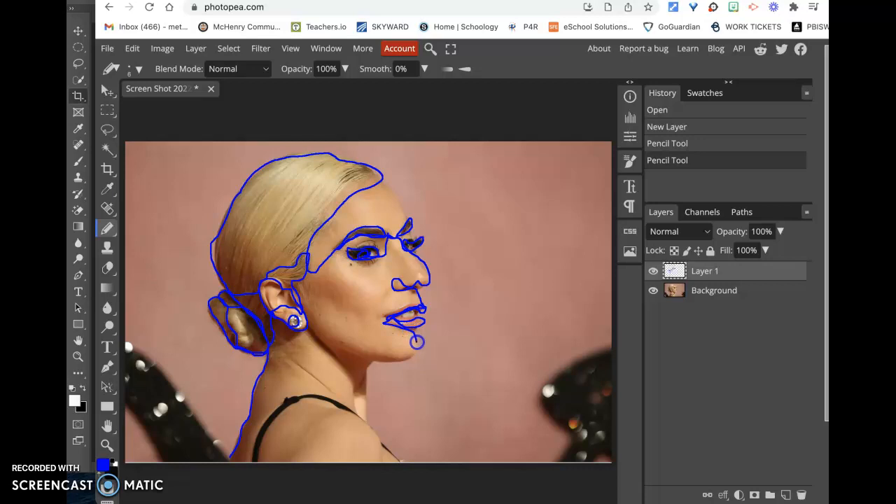
left_click_drag(420, 344, 357, 358)
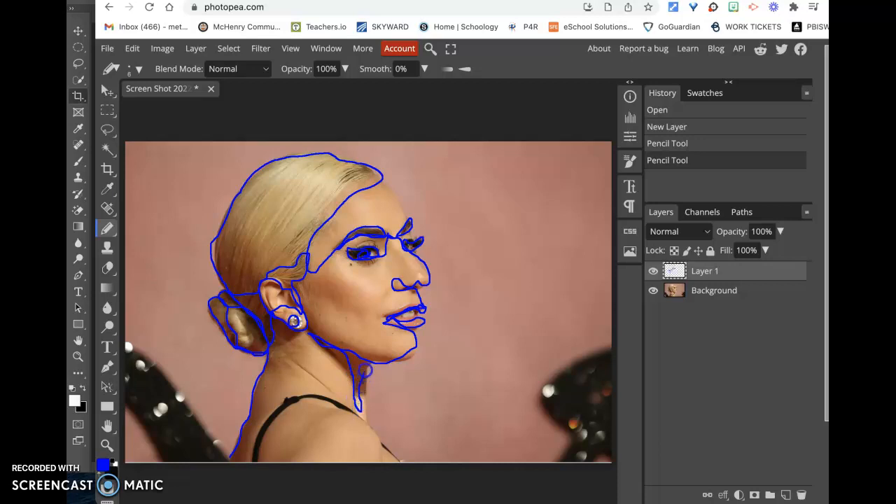
Step: Continue the line down the throat, along the shoulder and the dress neckline
left_click_drag(364, 367, 378, 437)
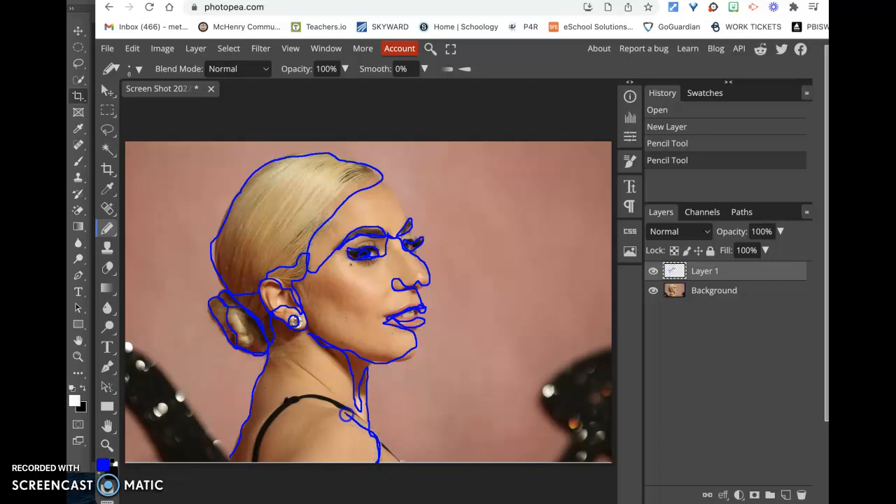
left_click_drag(350, 415, 264, 462)
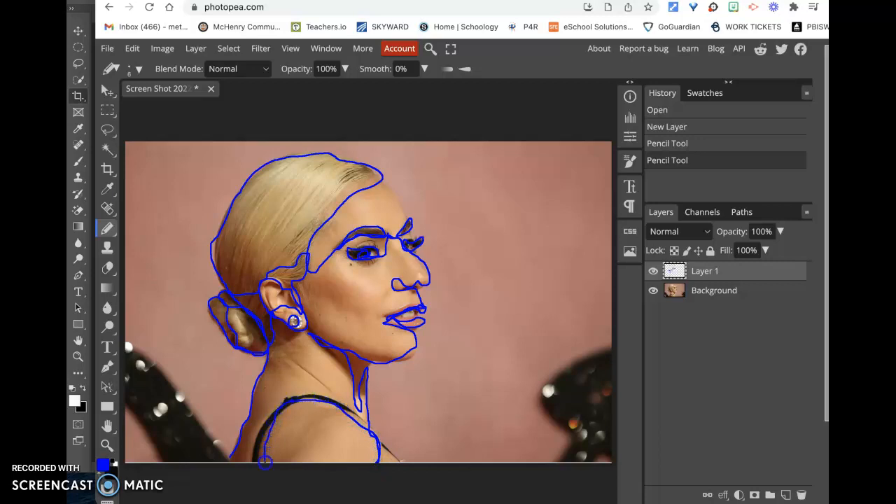
left_click_drag(264, 464, 375, 434)
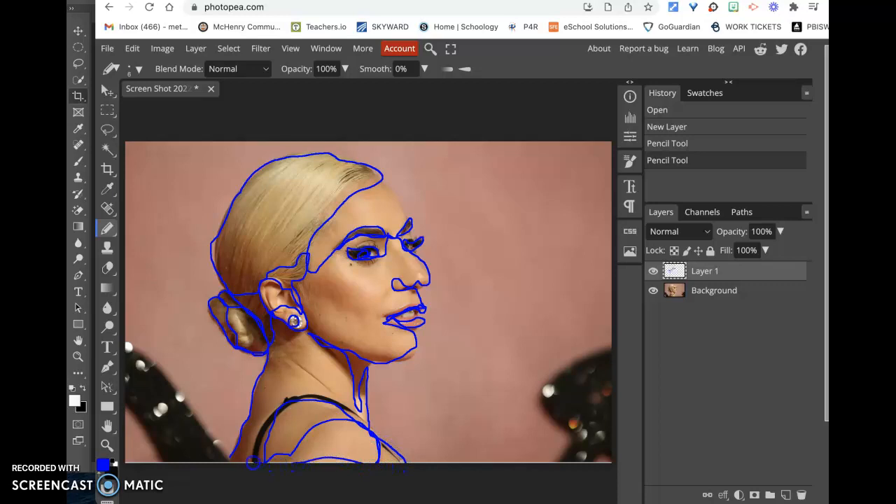
left_click(245, 462)
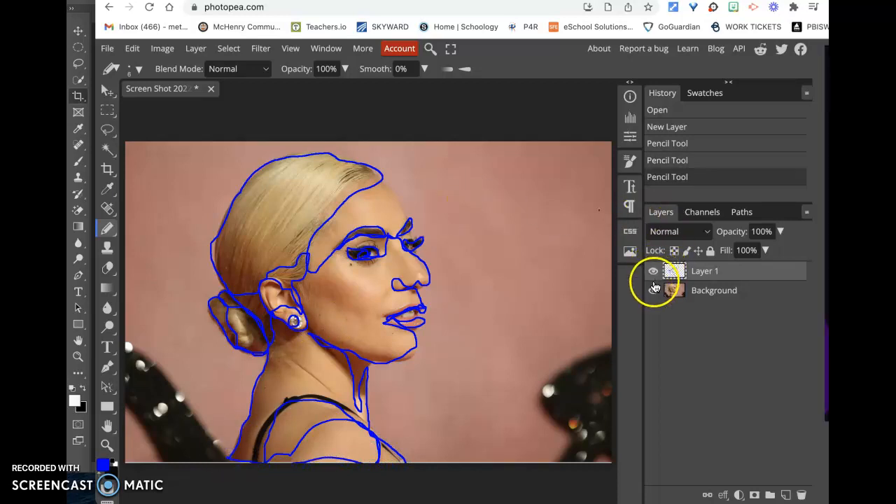
Step: Toggle layer visibility to compare, leaving the Background hidden and Layer 1 shown
left_click(653, 290)
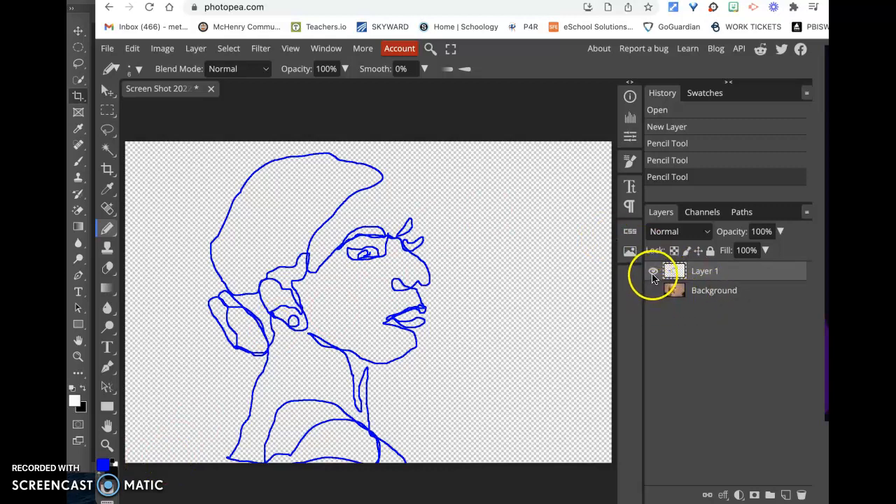
left_click(653, 271)
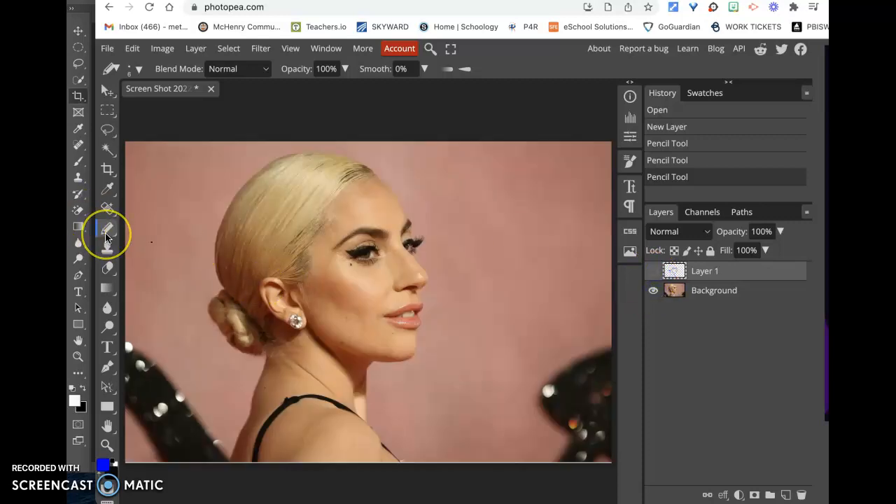
mouse_move(106, 230)
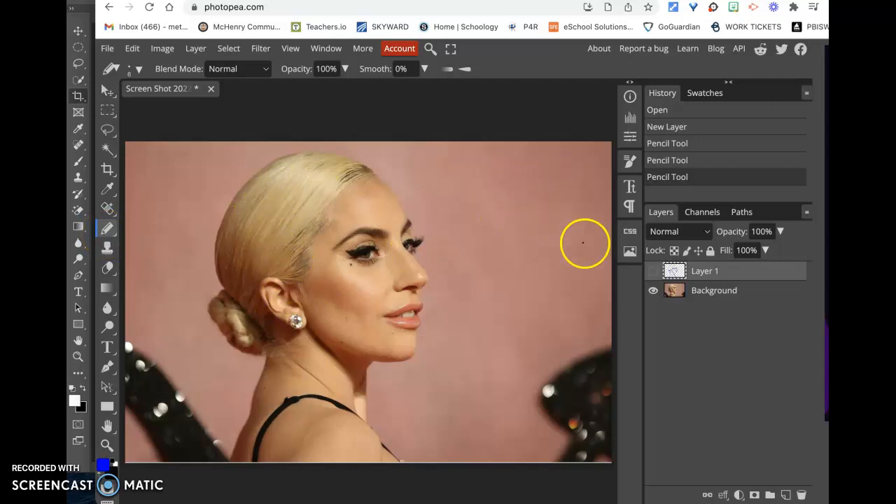
left_click(652, 272)
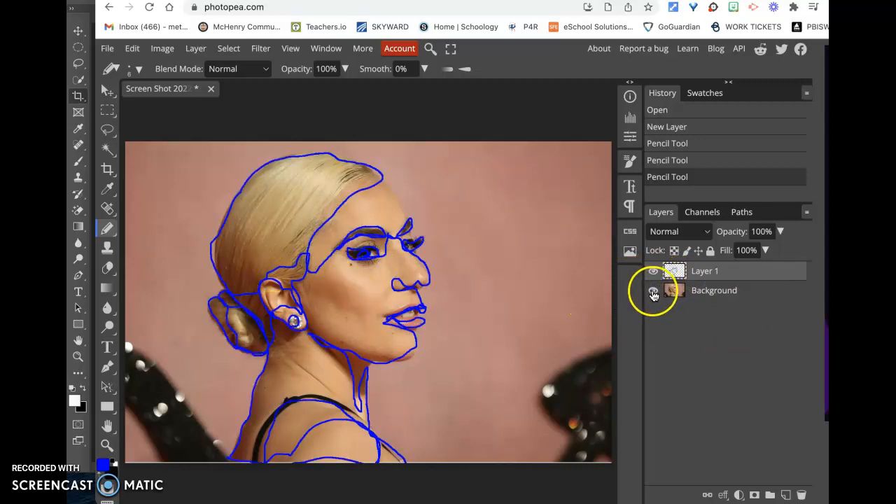
left_click(652, 289)
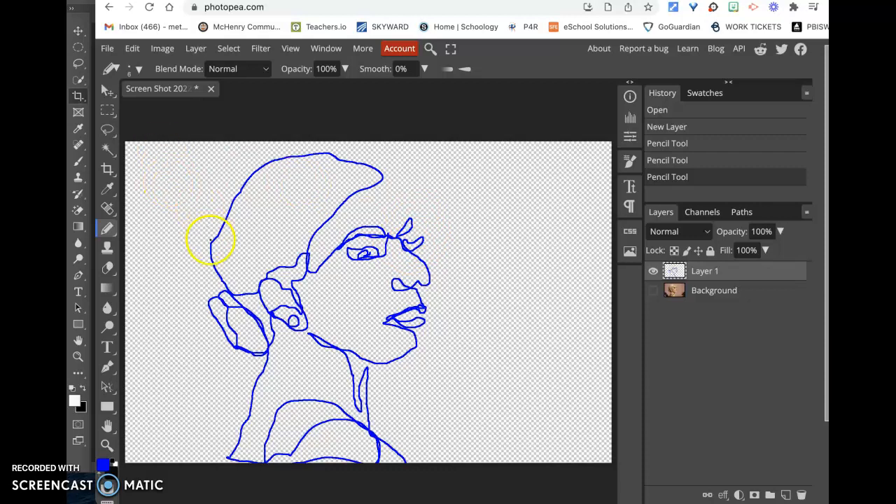
Step: Export the contour drawing via File > Export as > JPG and save it
left_click(107, 47)
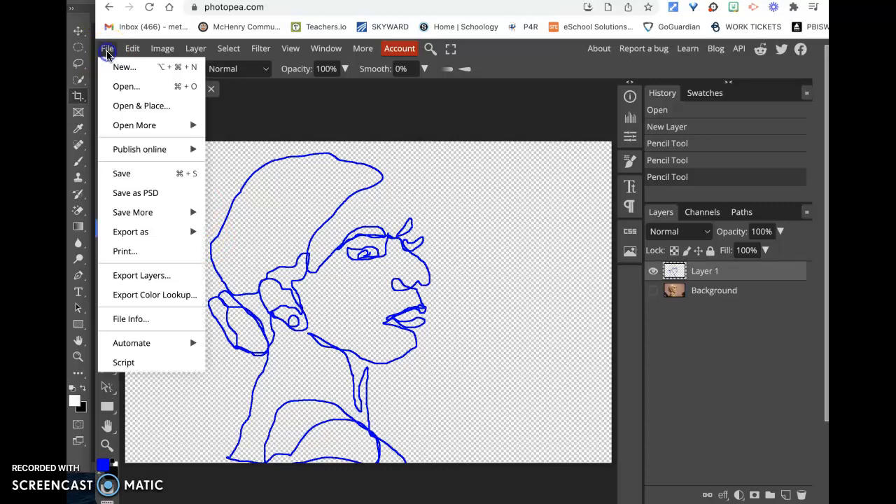
mouse_move(131, 233)
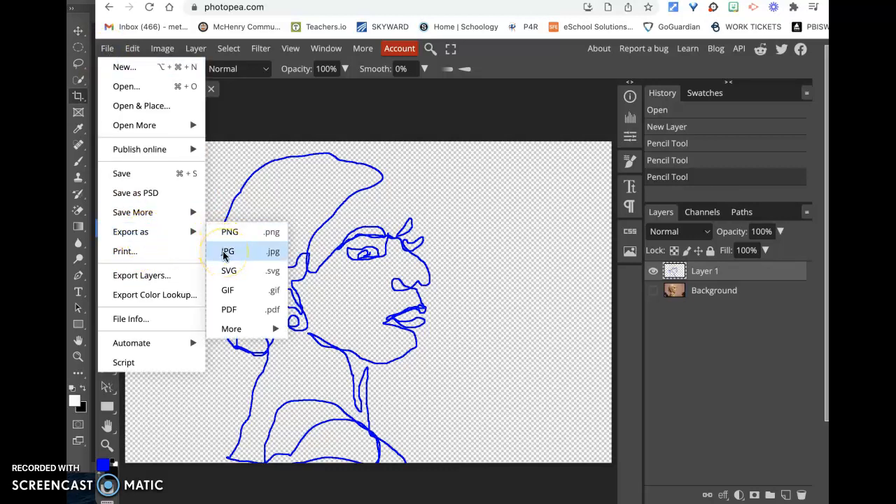
left_click(227, 252)
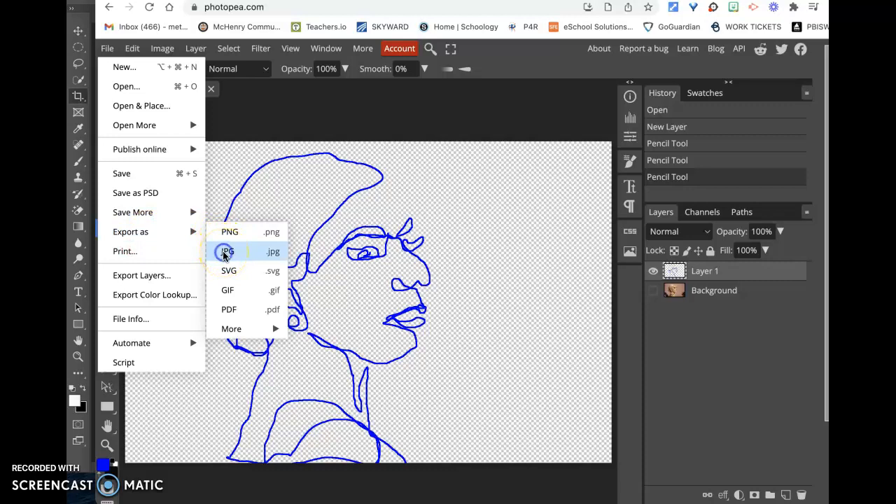
left_click(227, 253)
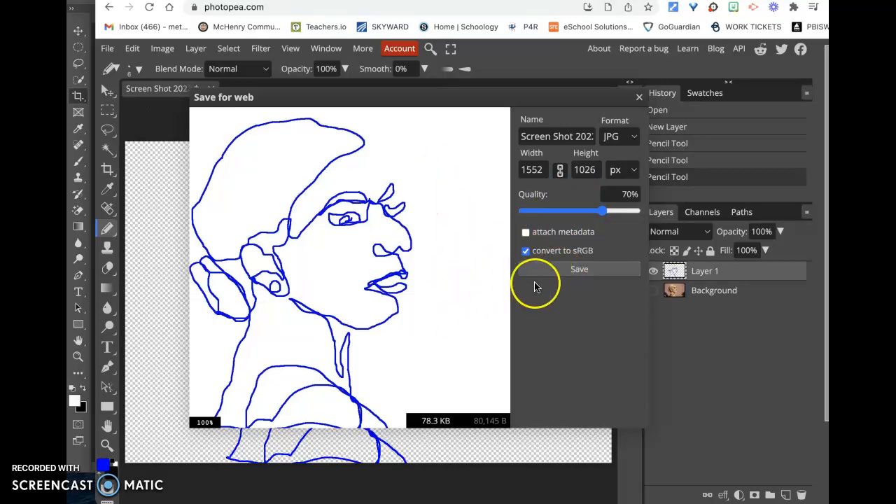
left_click(580, 269)
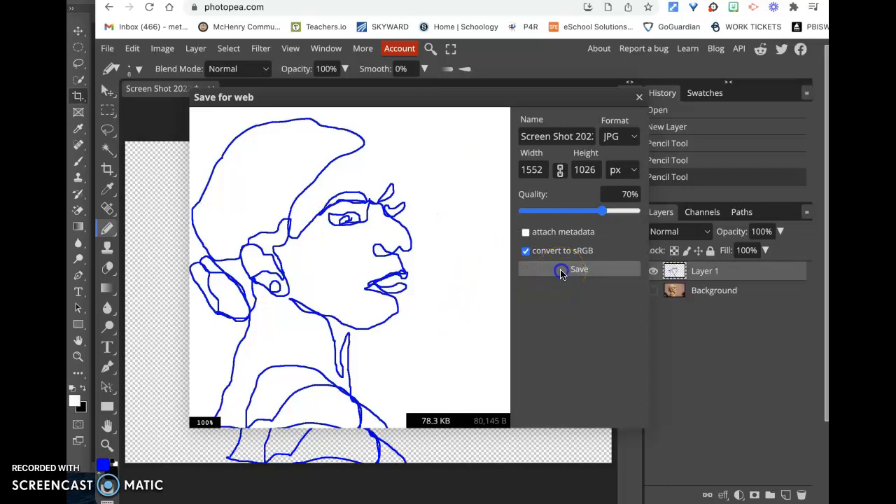
left_click(579, 269)
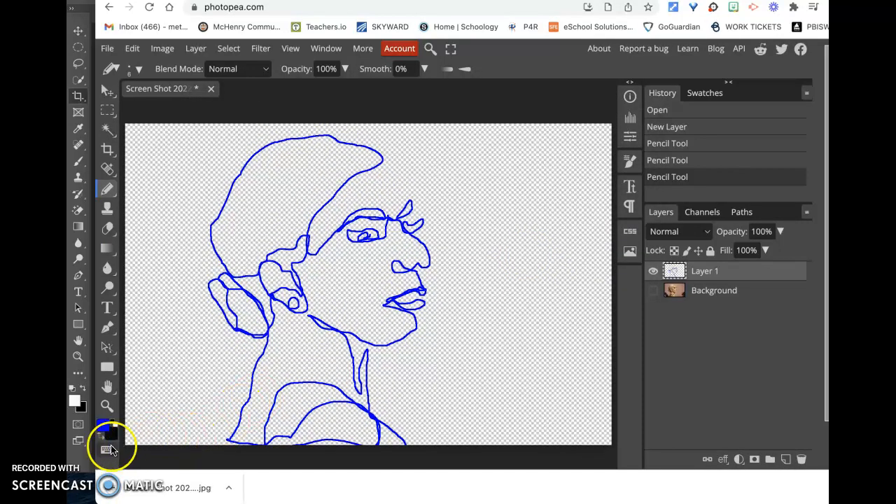